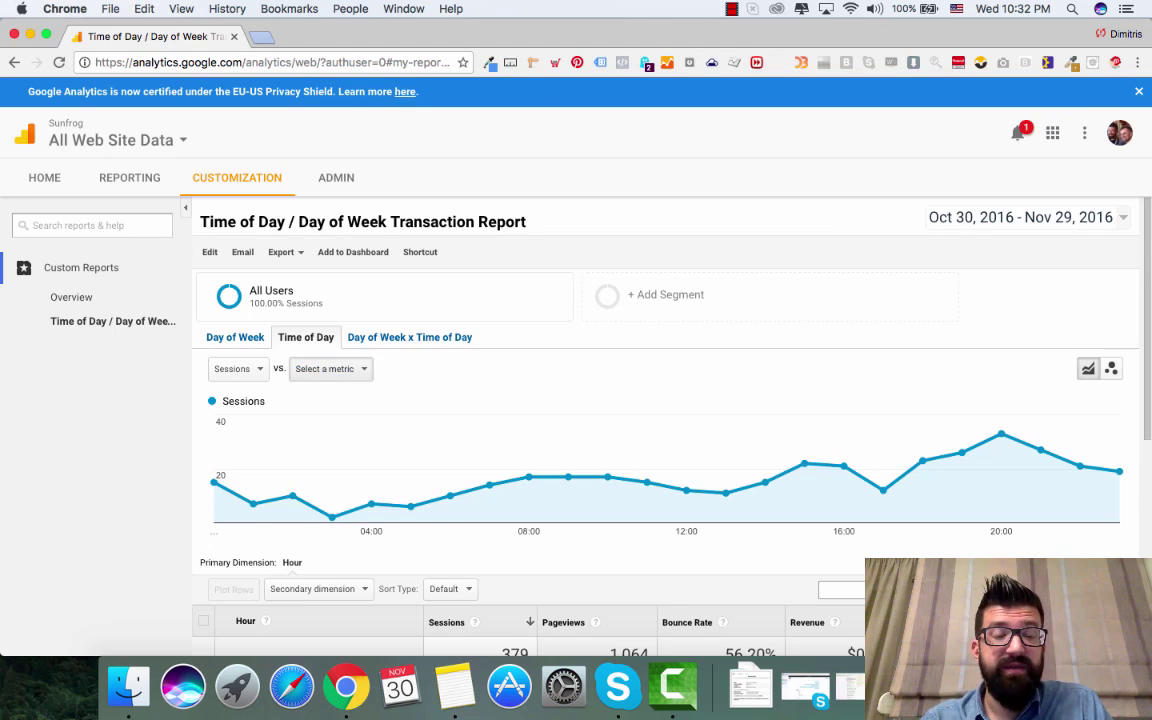
# Switch to the Day of Week x Time of Day tab and show more rows
pyautogui.scroll(-3)
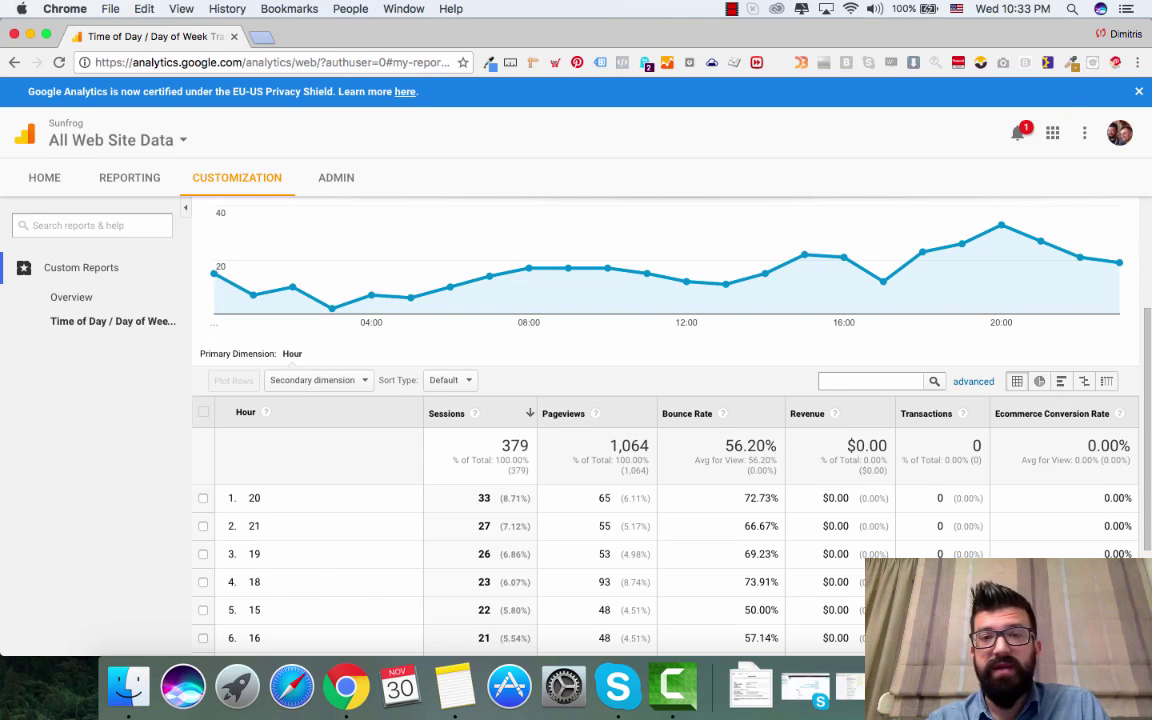
pyautogui.scroll(-3)
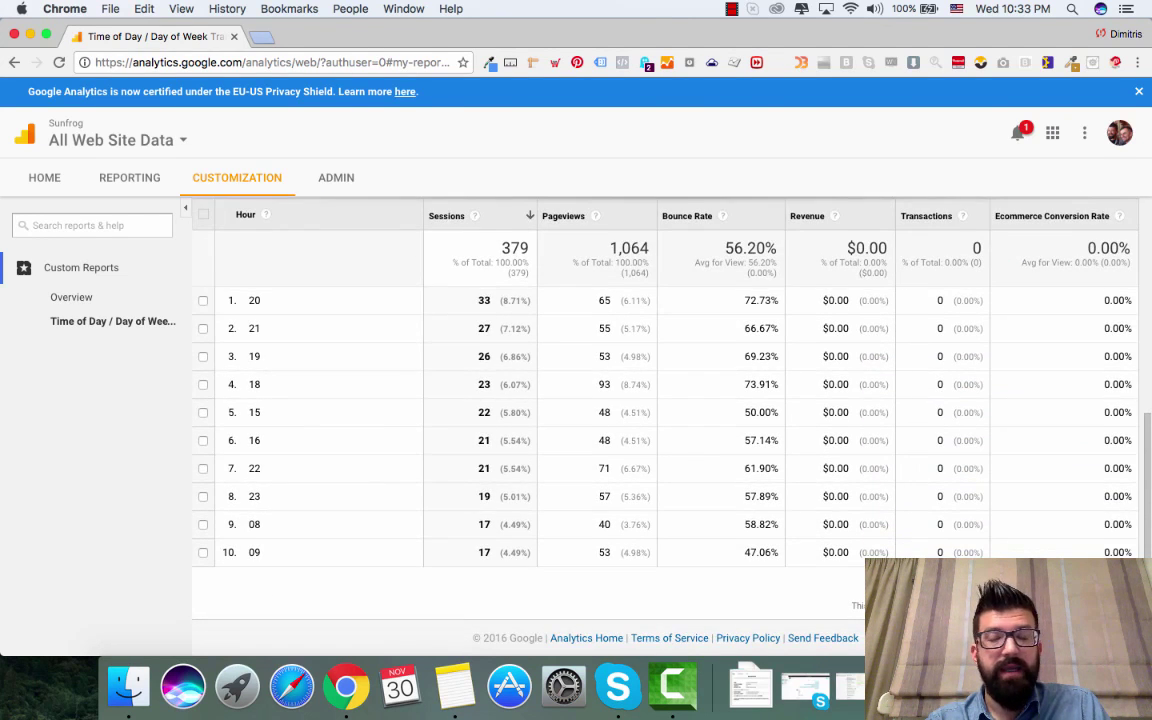
pyautogui.scroll(3)
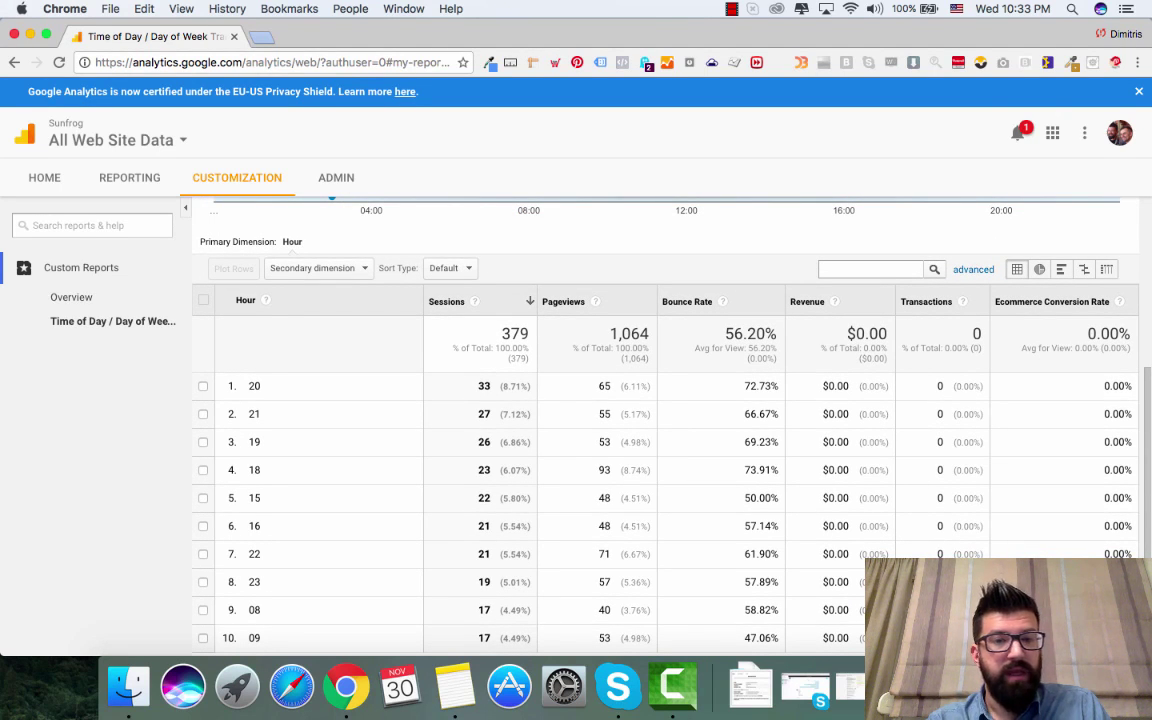
pyautogui.scroll(3)
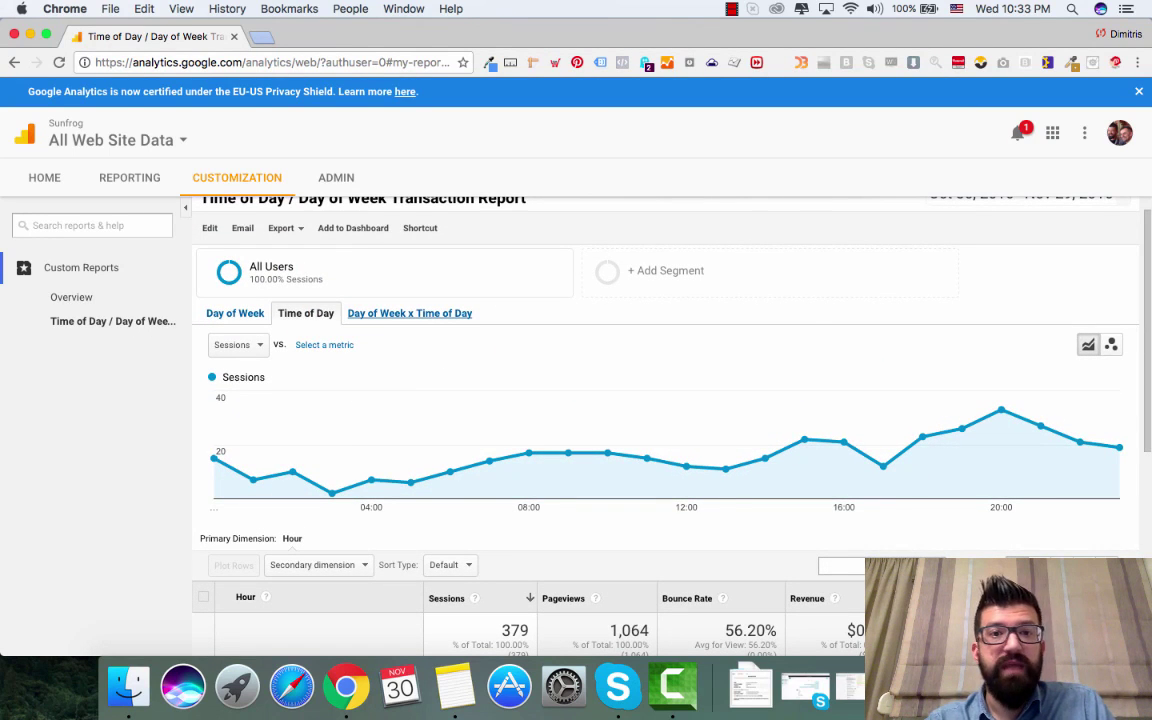
pyautogui.click(409, 313)
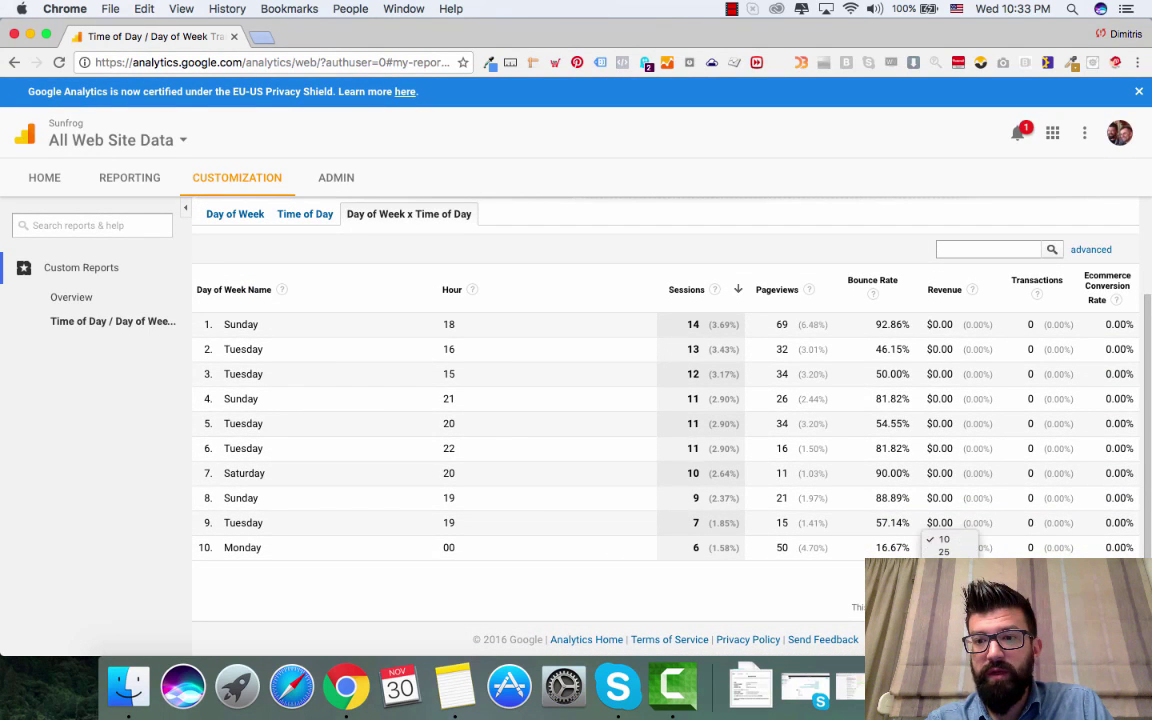
pyautogui.click(943, 540)
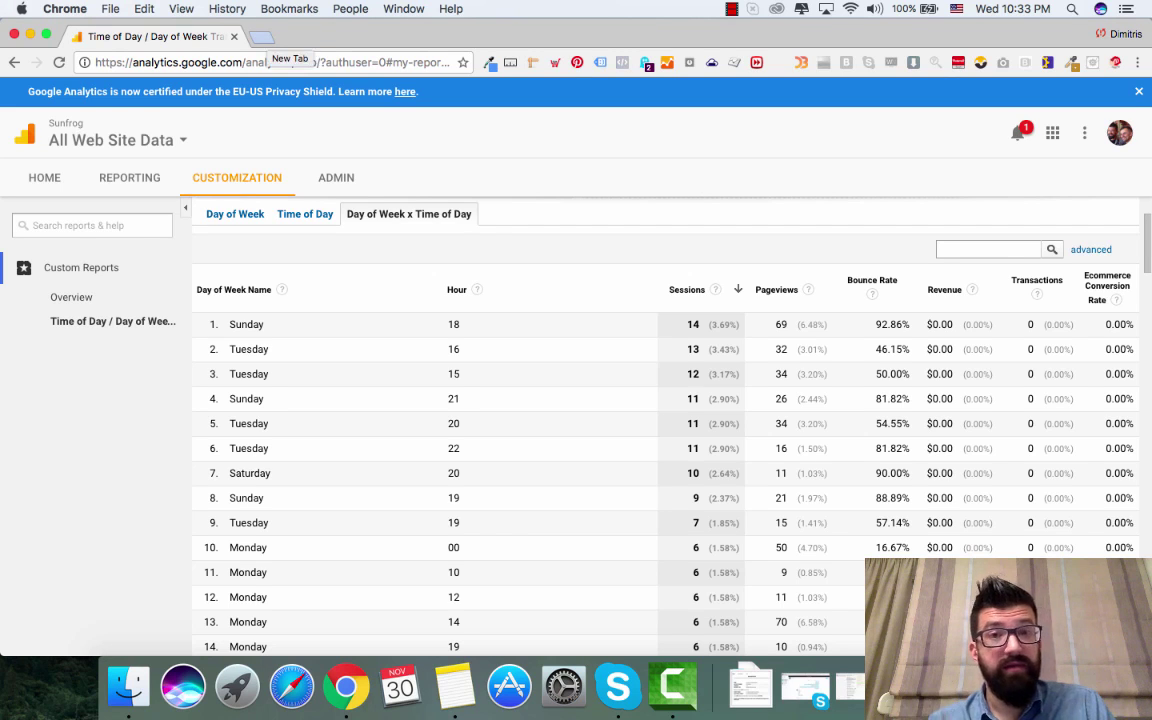
# Load the shared template link (uid QQxSnuOPTi2VbhUCrTQ7Rw) in a new browser tab
pyautogui.click(290, 36)
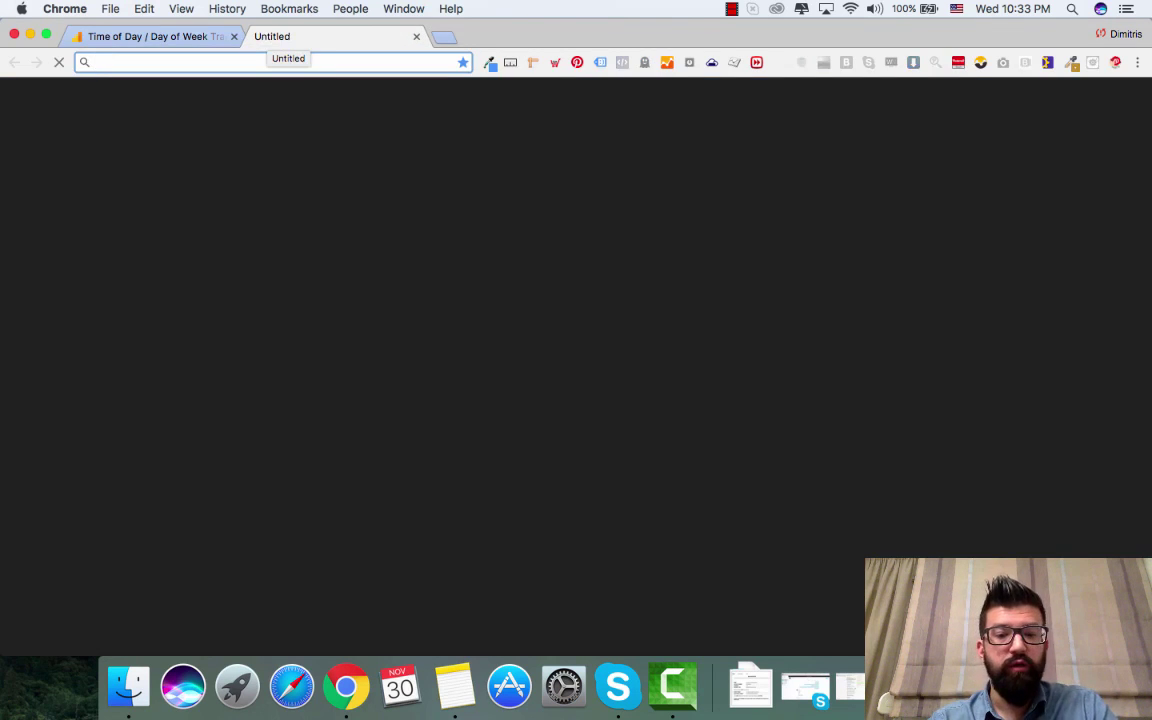
pyautogui.write('https://analytics.google.com/analytics/web/template?uid=QQxSnuOPTi2VbhUCrTQ7Rw')
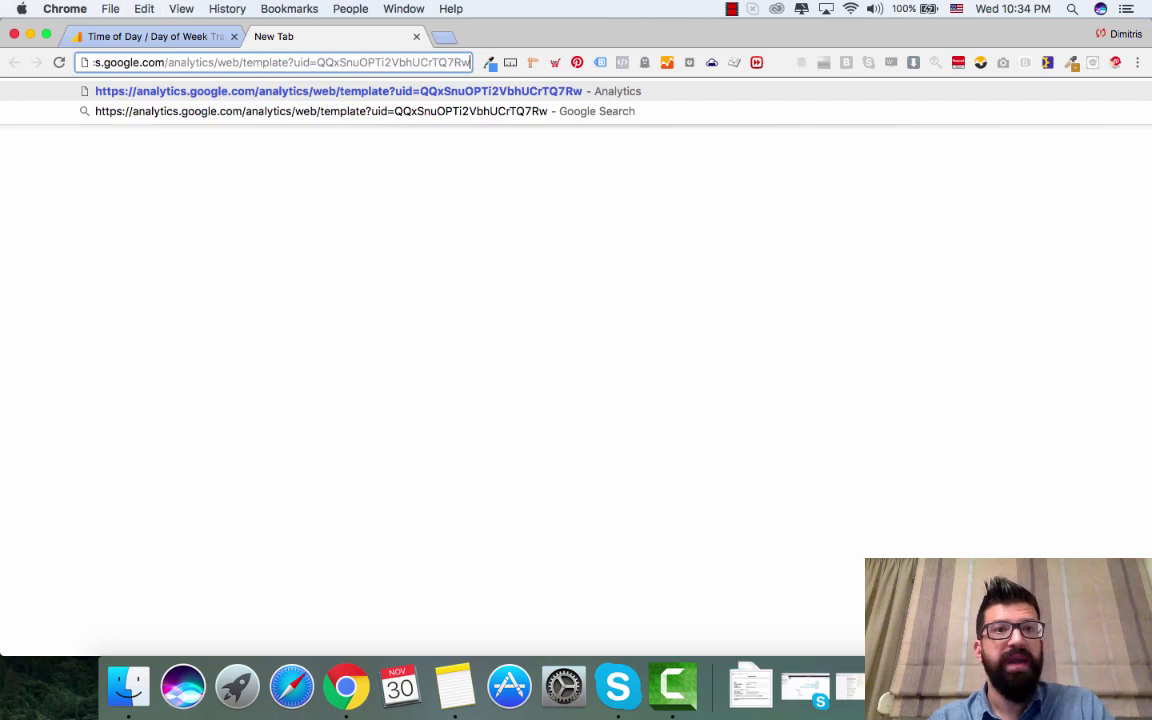
pyautogui.press('Return')
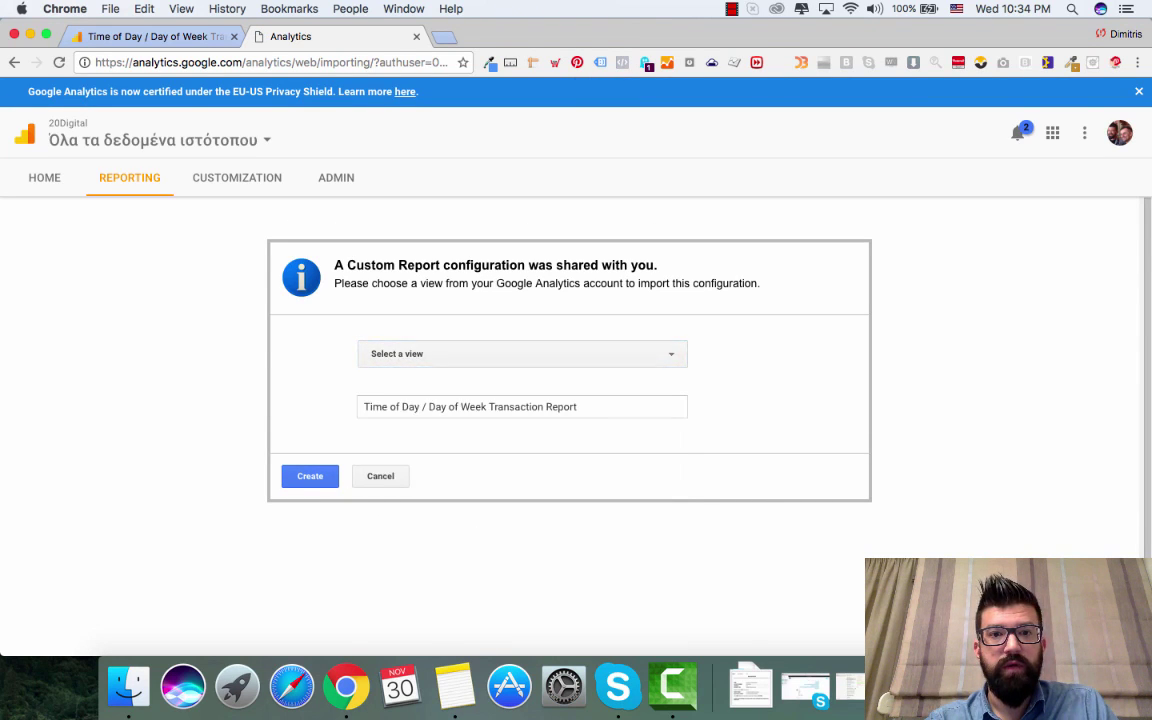
# Search 'sun', select Sunfrog's All Web Site Data view, and create the report
pyautogui.write('sun')
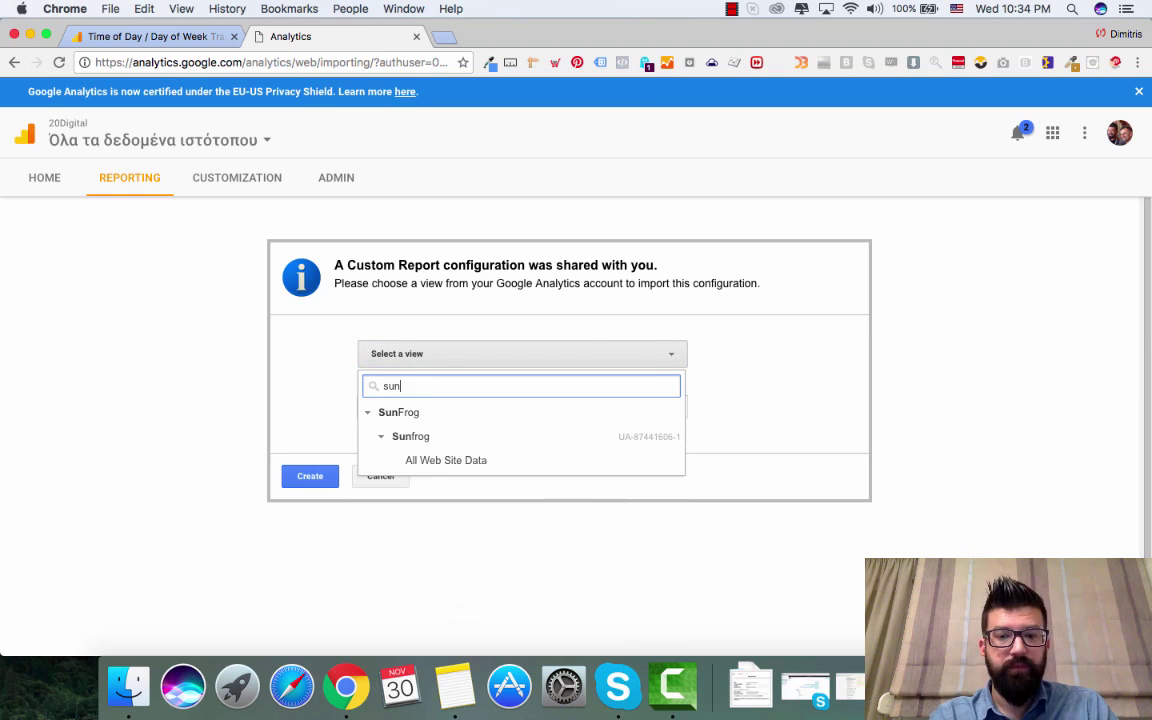
pyautogui.click(445, 460)
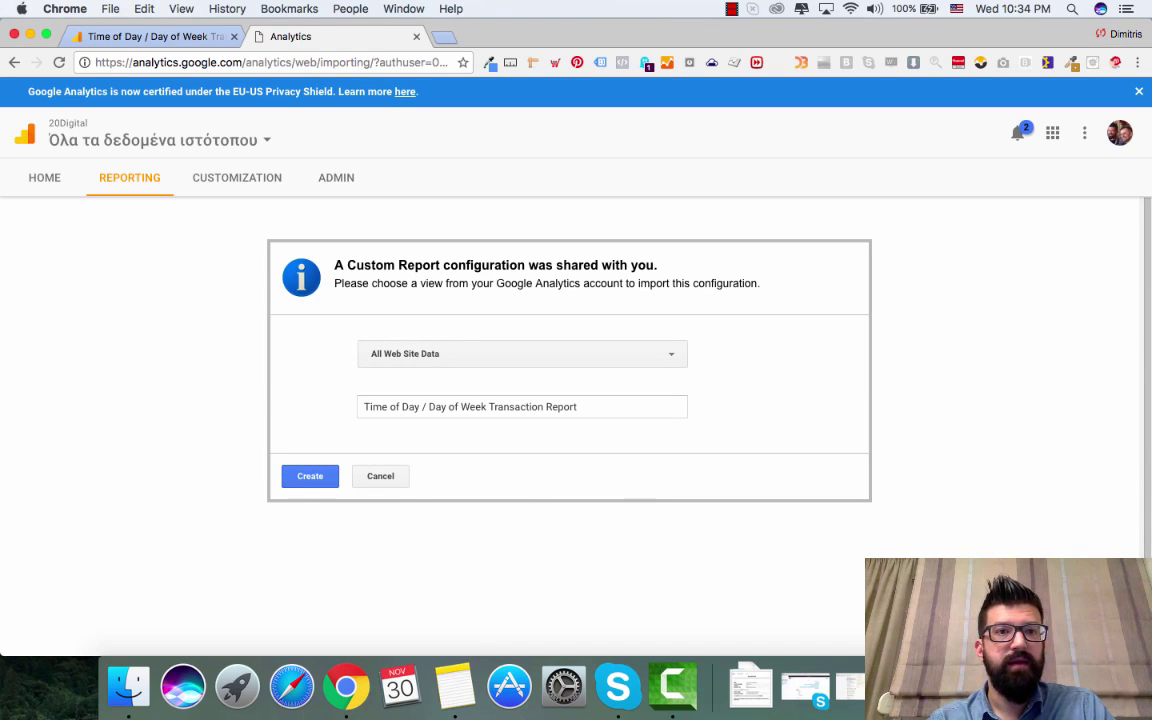
pyautogui.click(309, 475)
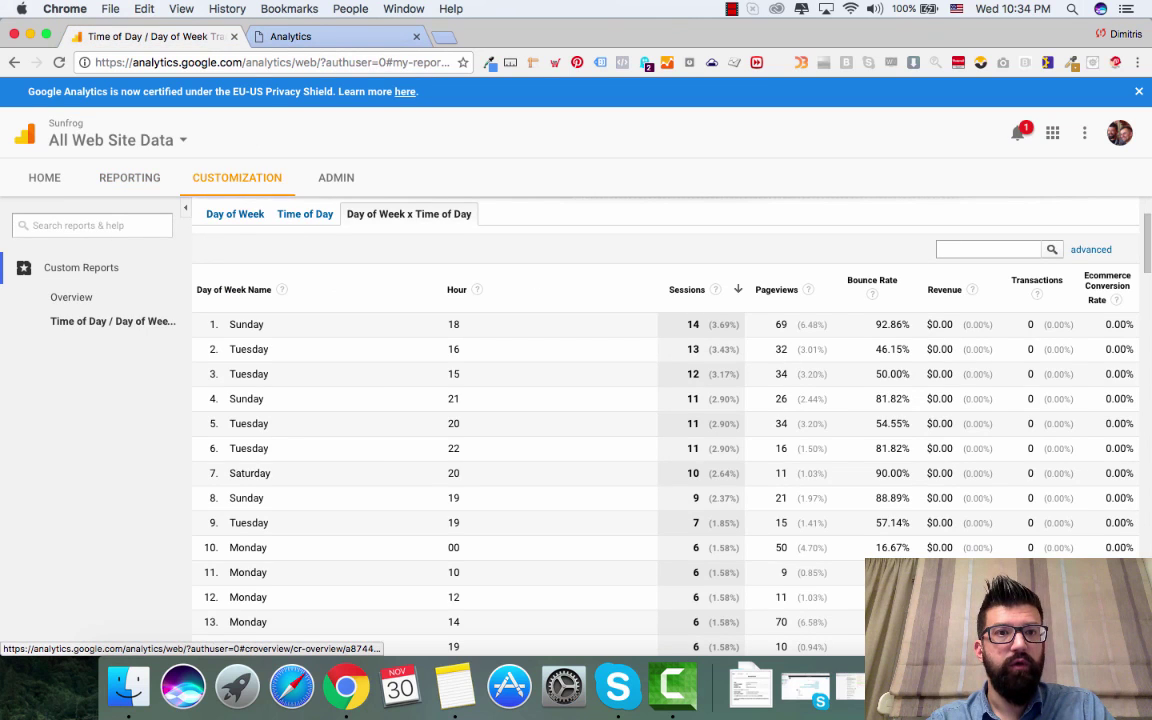